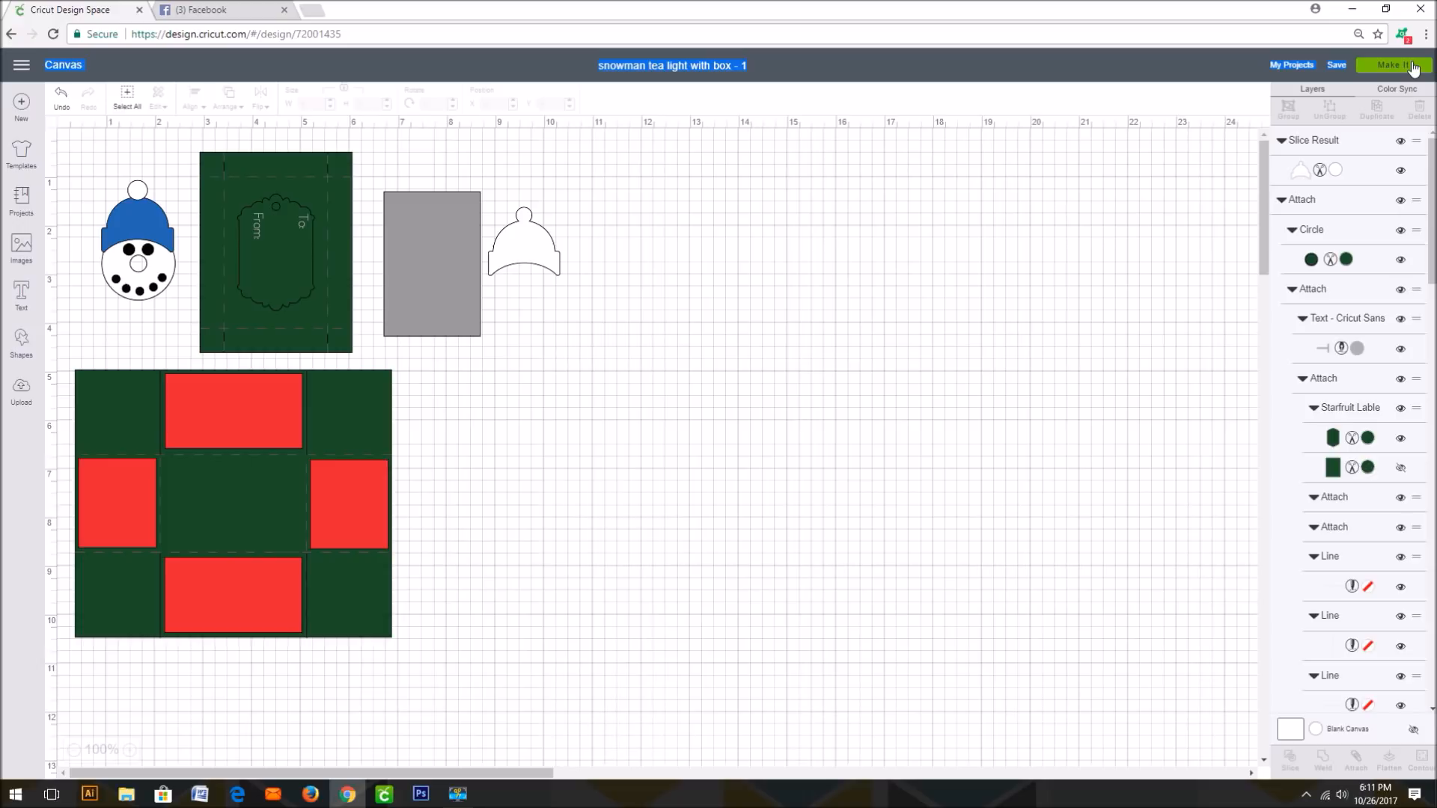
Step: Send the snowman tea light and box design to the Prepare screen, laid out across six mats
left_click(1396, 65)
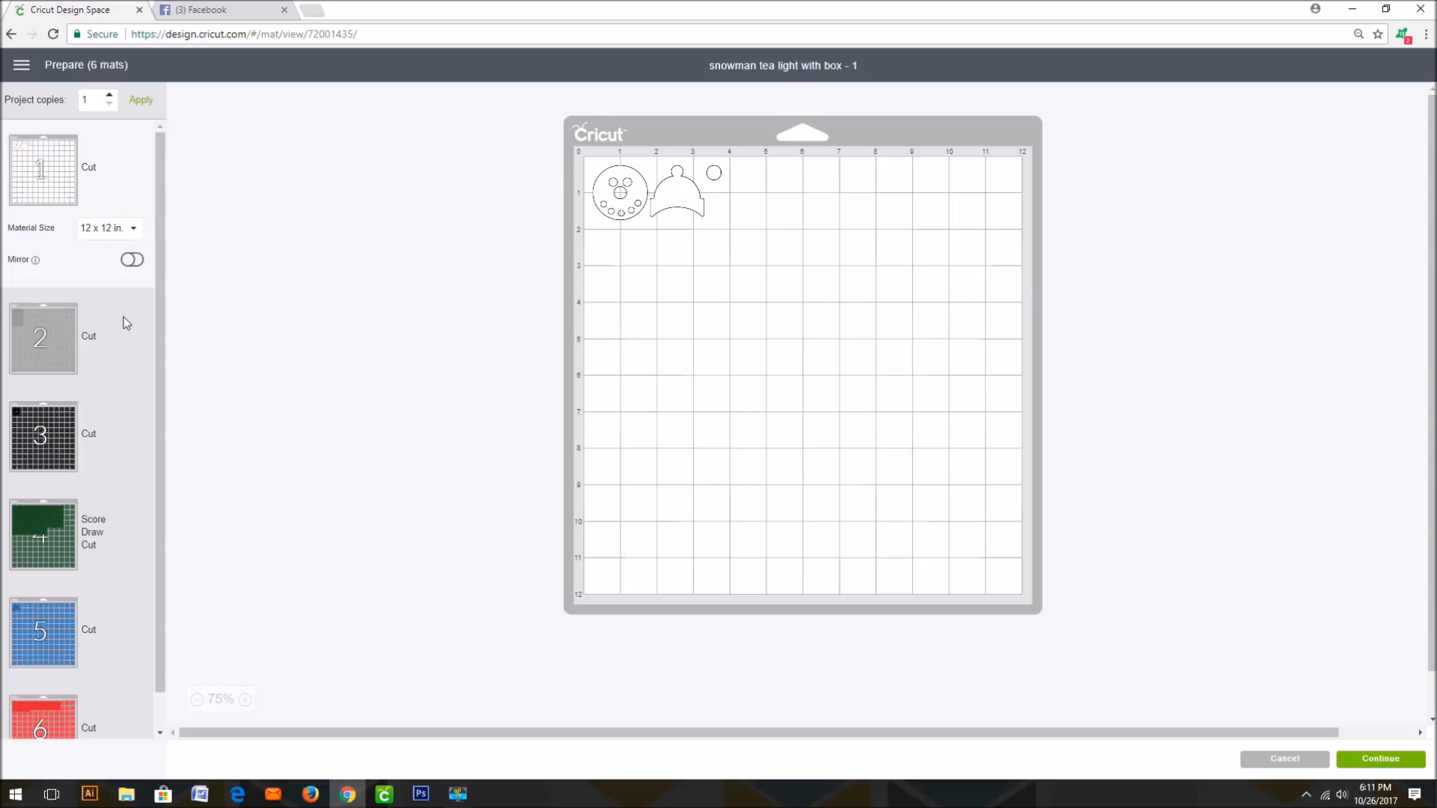